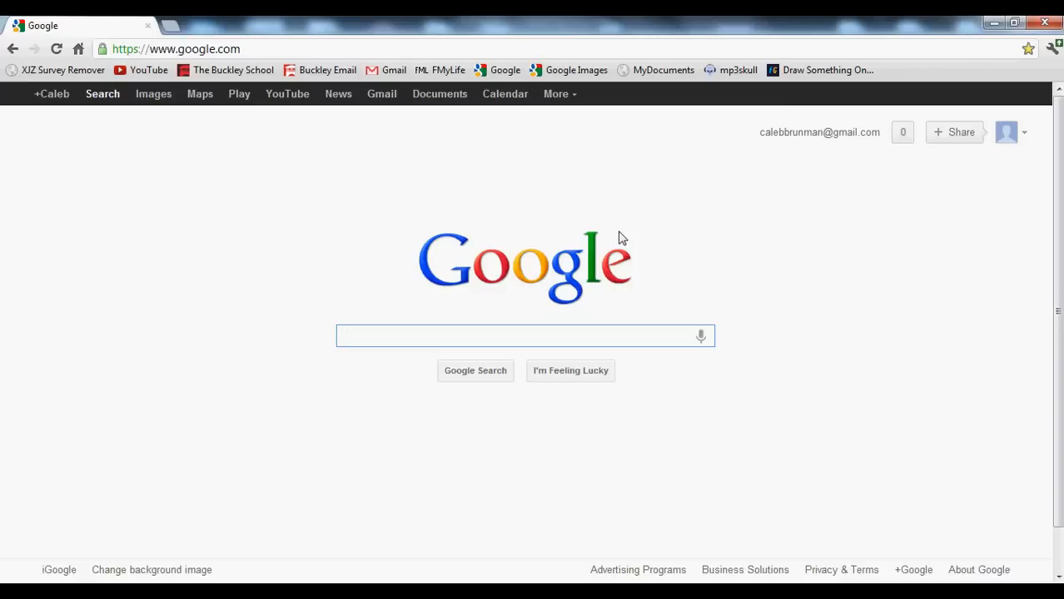
# Step: Load Wikipedia's Humour article in a new tab and copy the Falstaff painting's src URL from DevTools
pyautogui.click(516, 336)
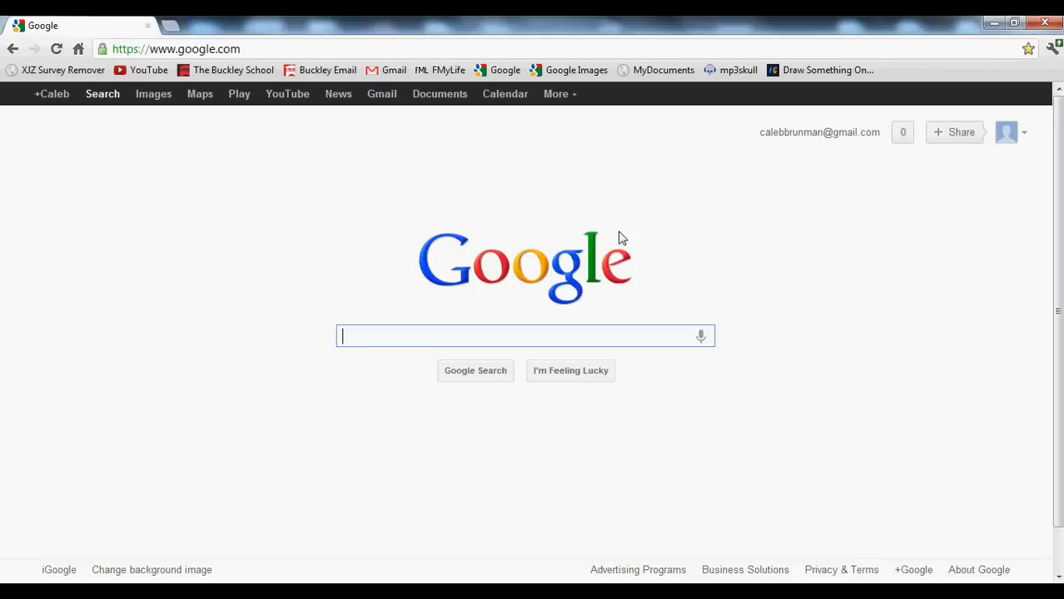
pyautogui.moveTo(613, 281)
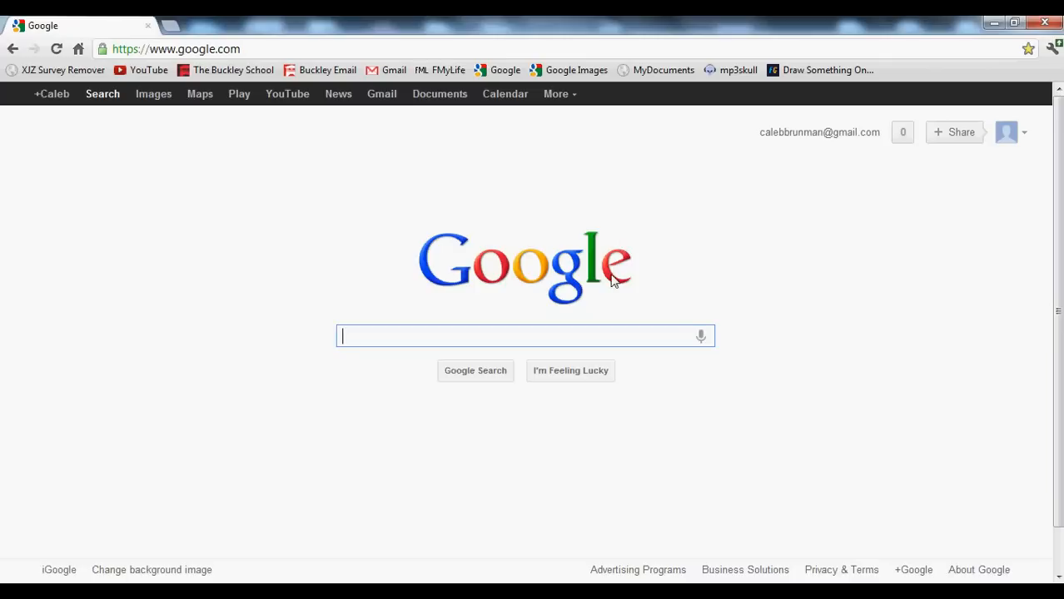
pyautogui.moveTo(690, 274)
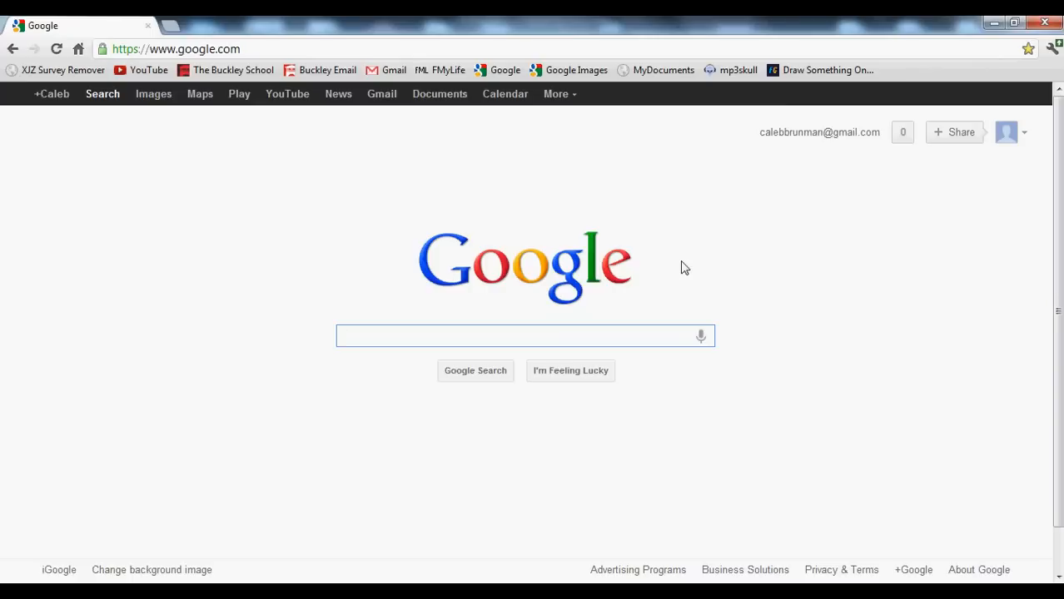
pyautogui.moveTo(442, 250)
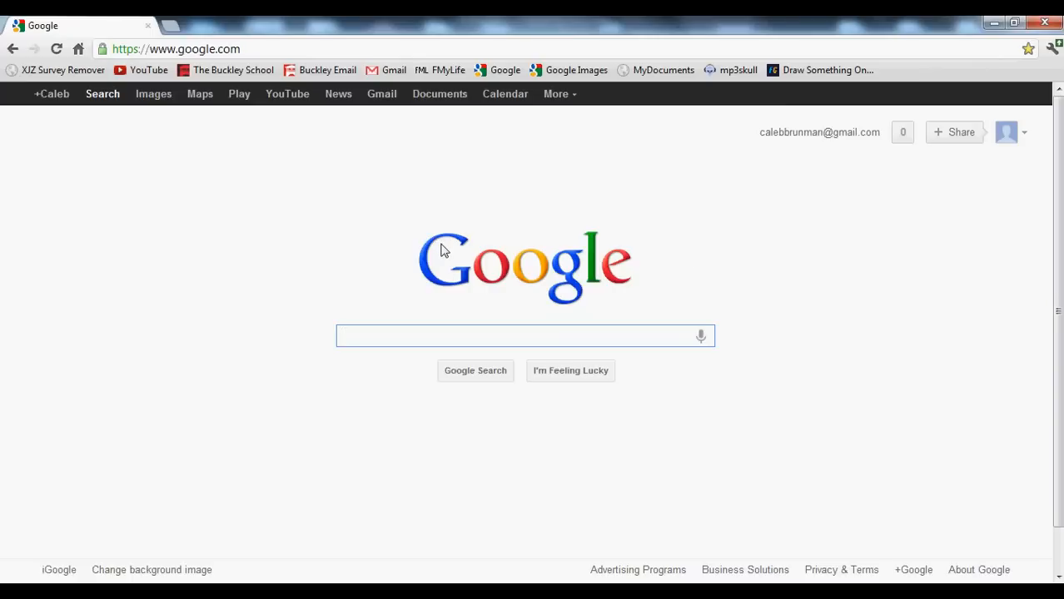
pyautogui.moveTo(435, 274)
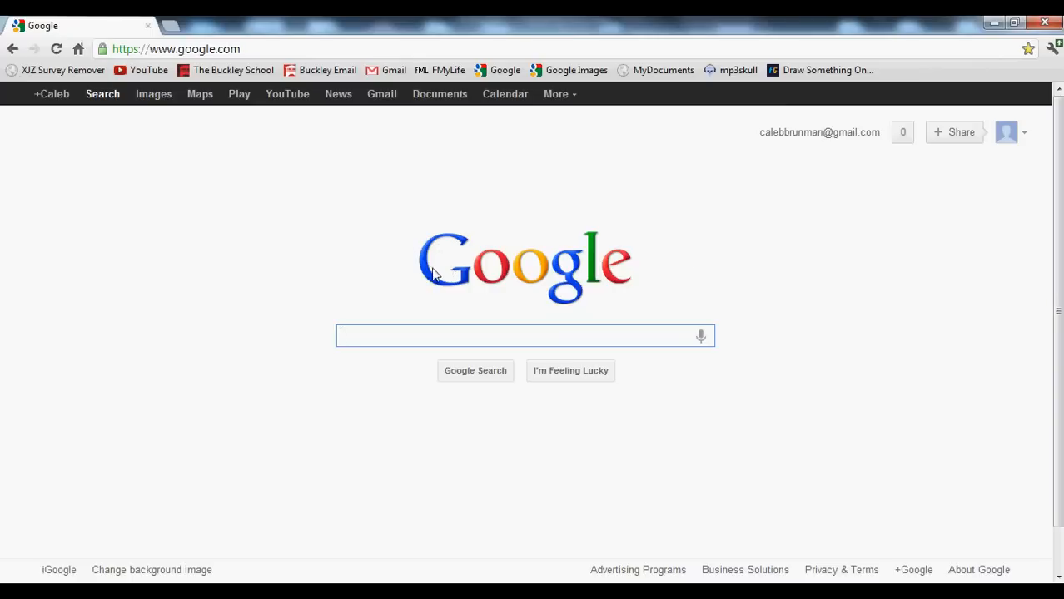
pyautogui.moveTo(568, 297)
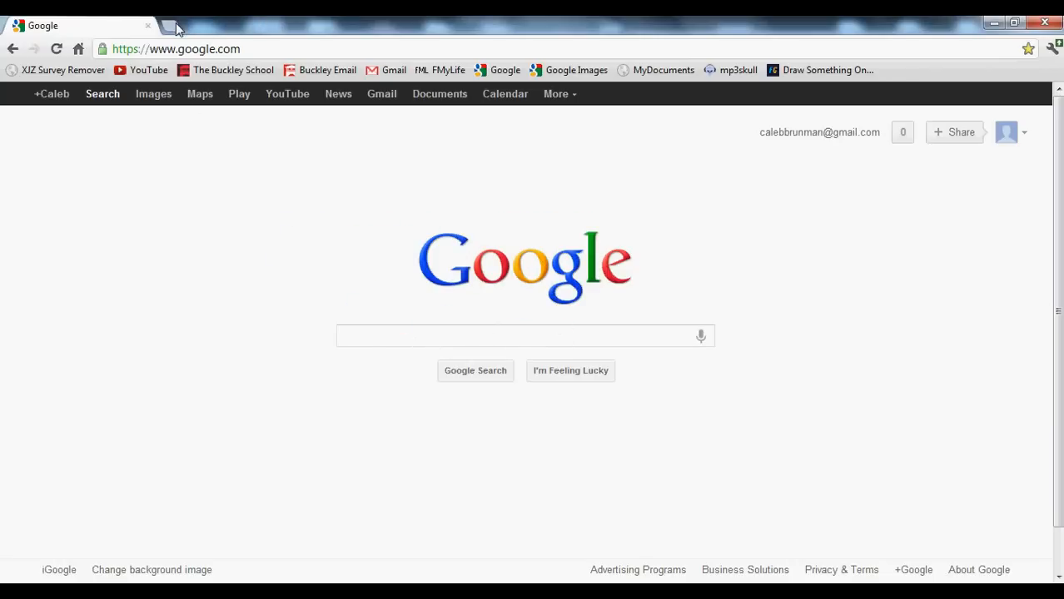
pyautogui.click(174, 25)
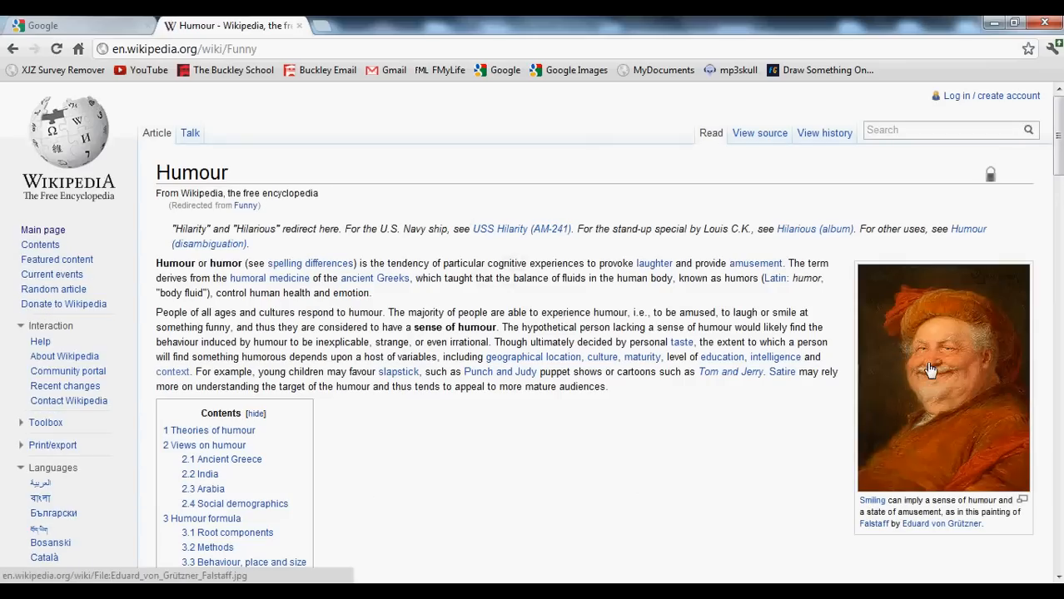
pyautogui.press('F12')
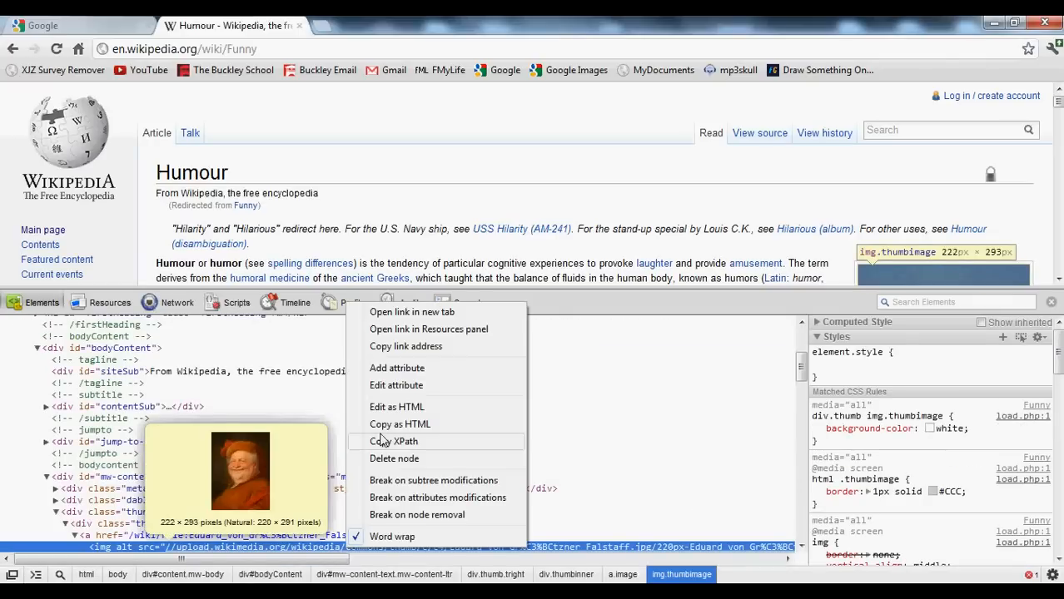
pyautogui.moveTo(396, 386)
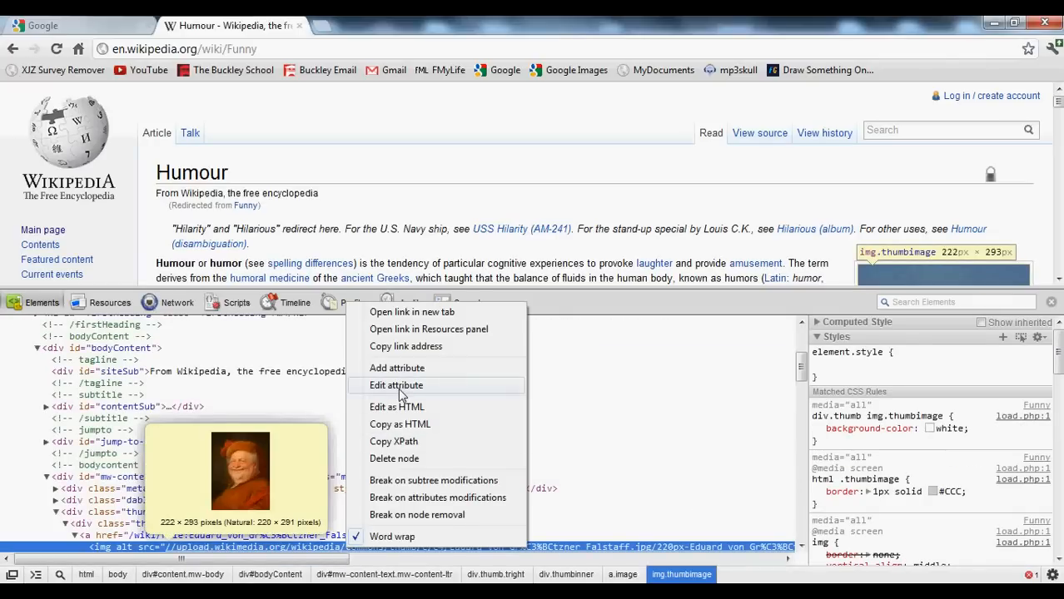
pyautogui.click(397, 385)
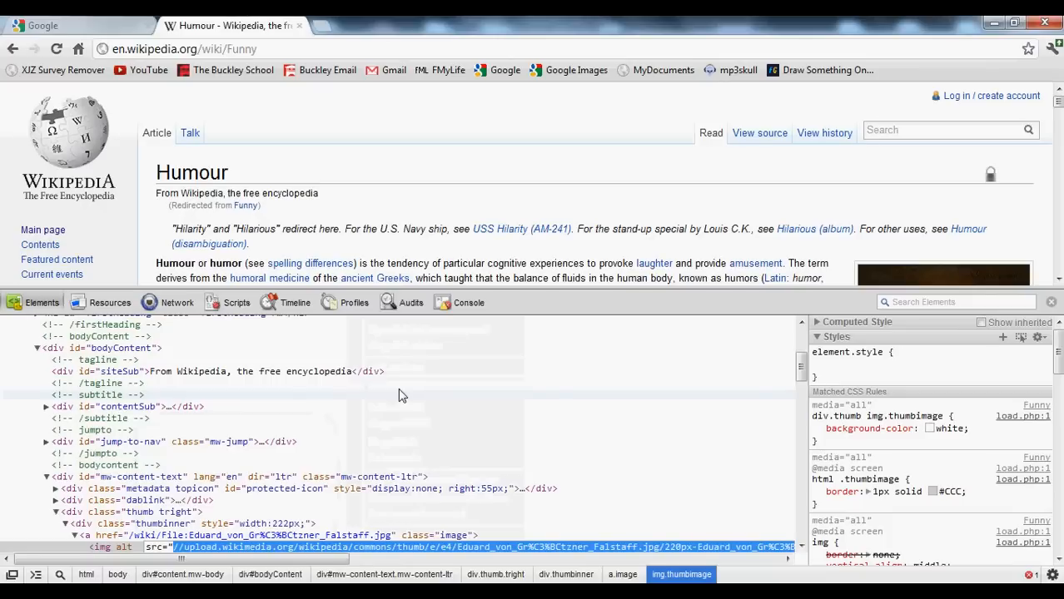
pyautogui.rightClick(399, 395)
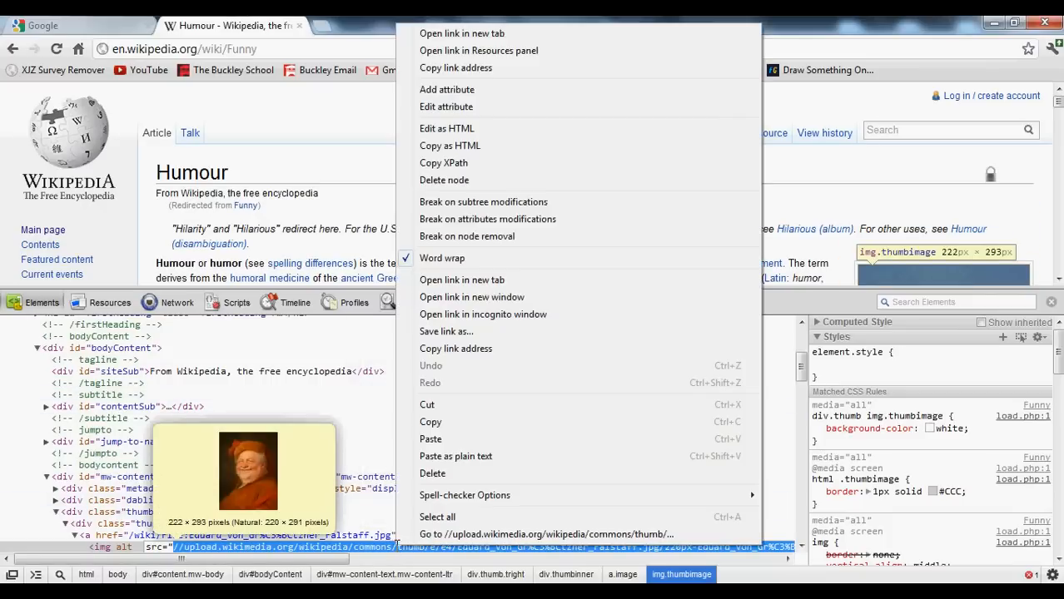
pyautogui.click(391, 506)
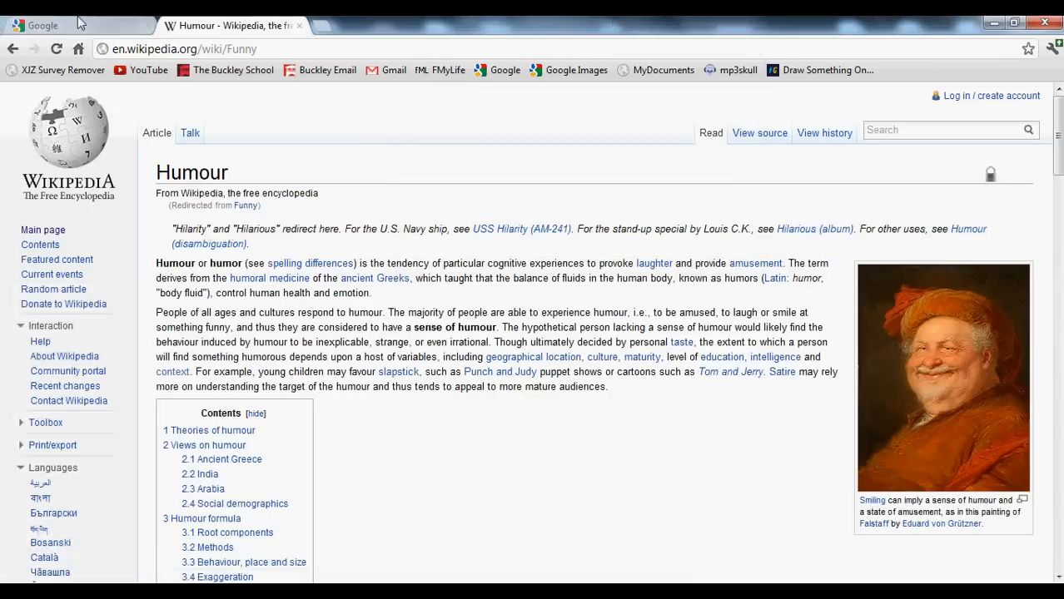
# Step: Inspect the Google logo and replace its src attribute with the copied Falstaff painting URL
pyautogui.rightClick(525, 258)
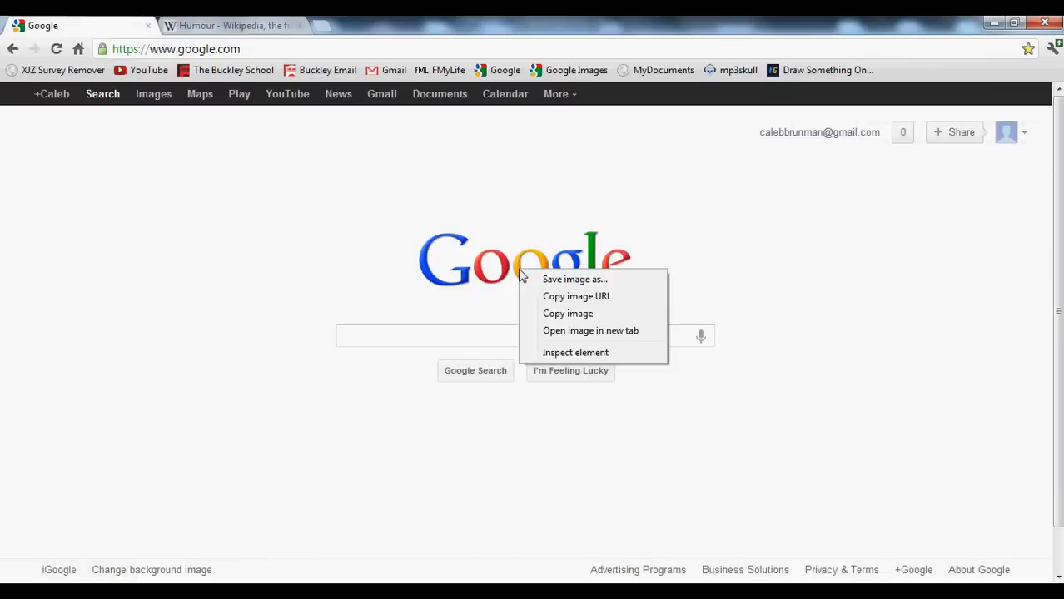
pyautogui.moveTo(545, 353)
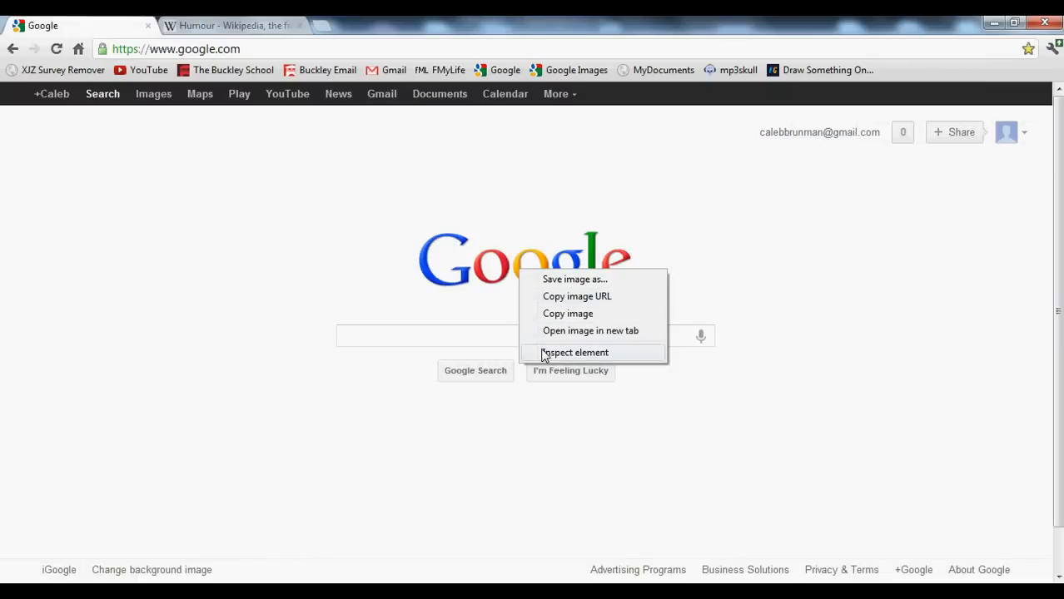
pyautogui.click(575, 352)
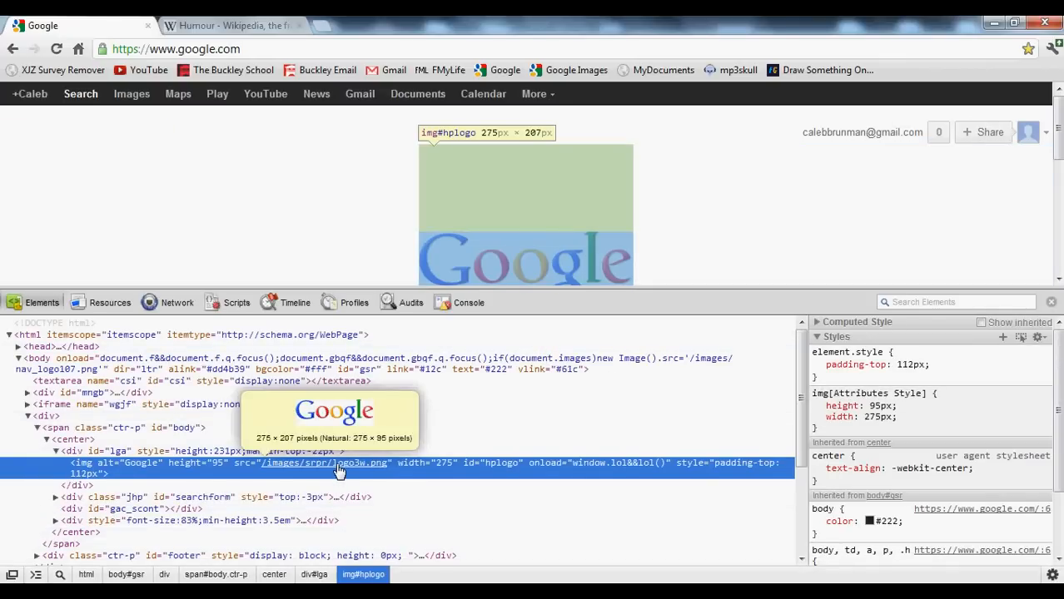
pyautogui.rightClick(337, 466)
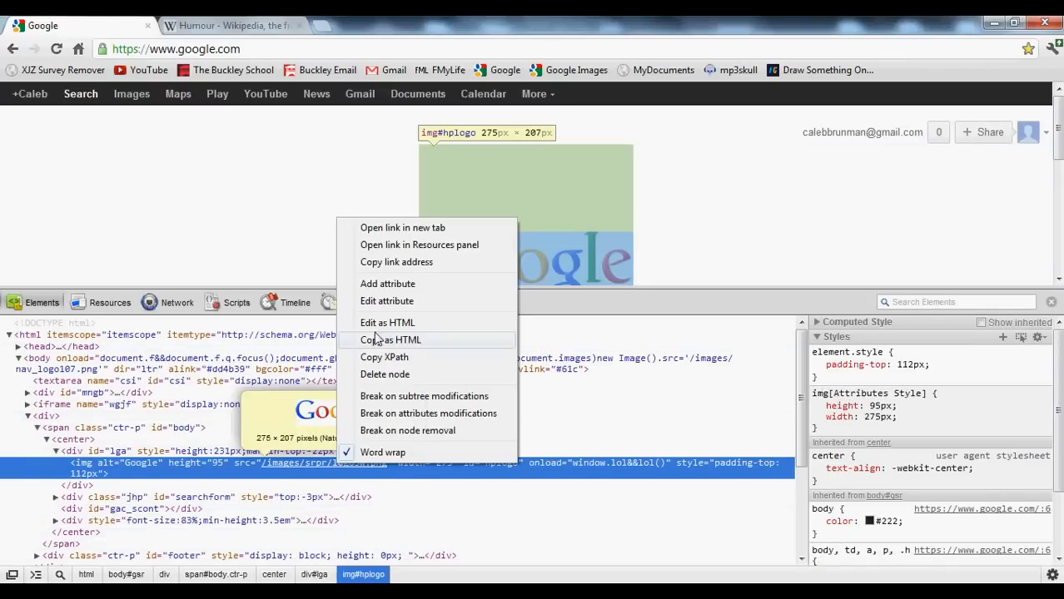
pyautogui.click(387, 322)
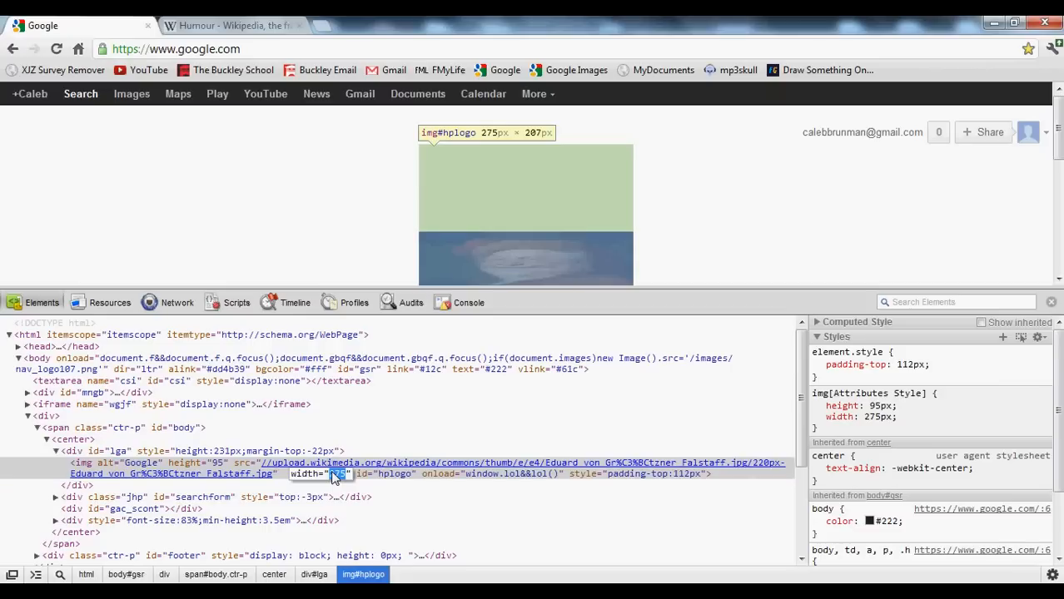
# Step: Set the logo image's width attribute to 1000 and close Developer Tools
pyautogui.write('1000')
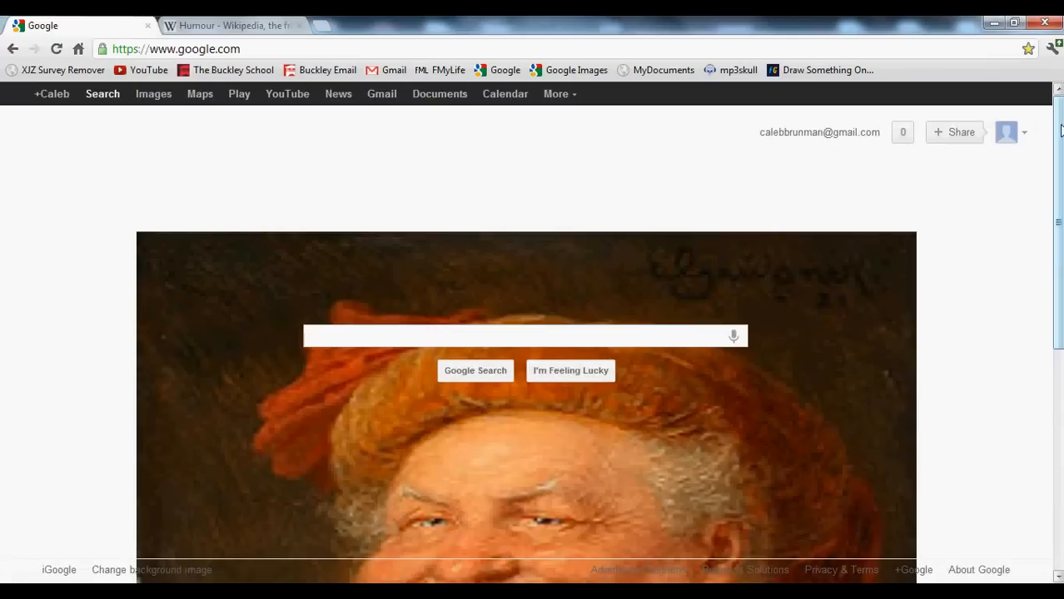
pyautogui.scroll(-3)
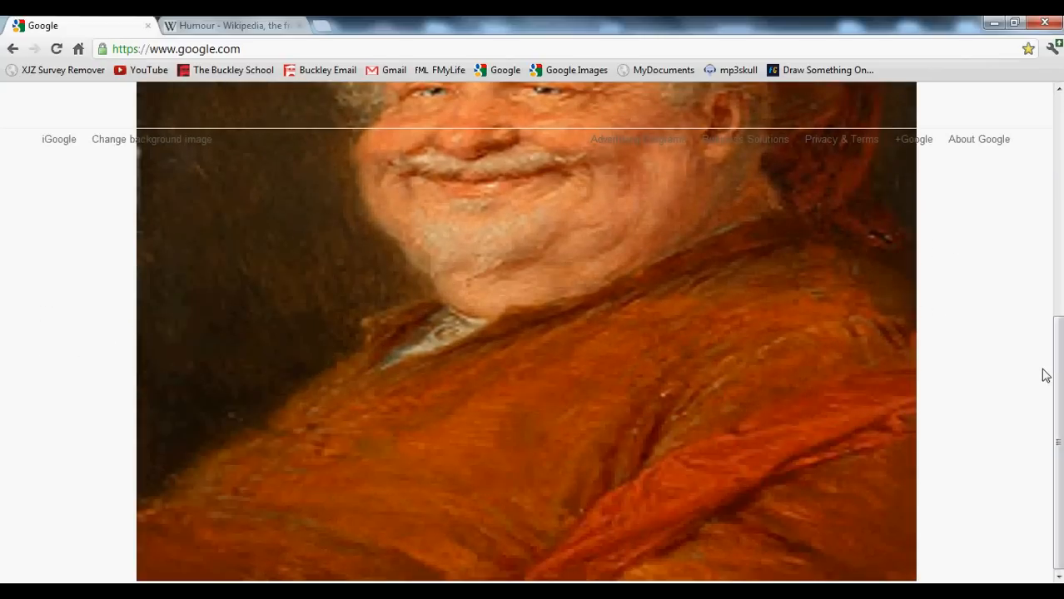
pyautogui.scroll(3)
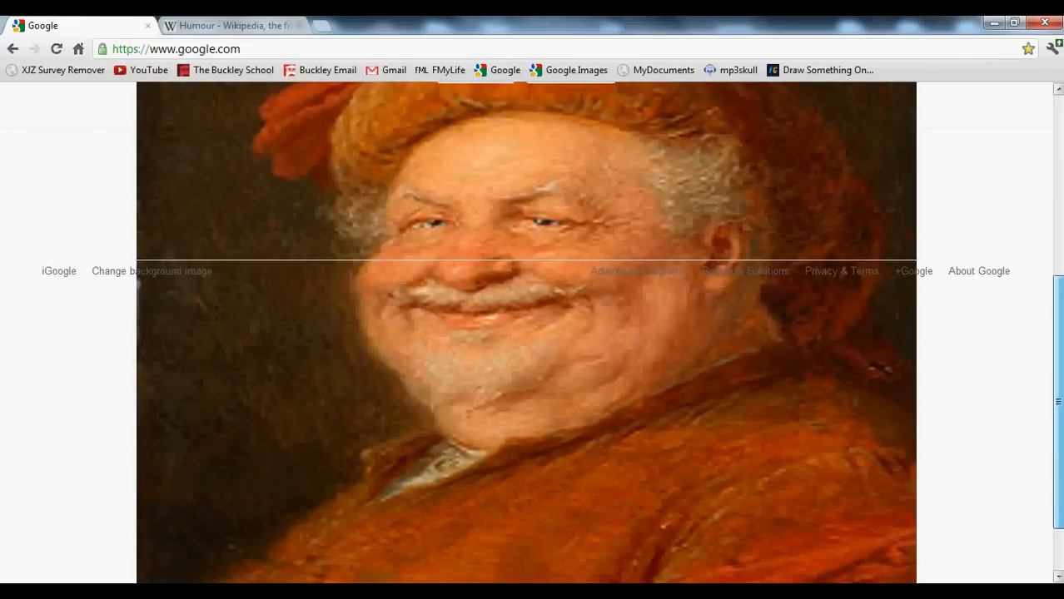
pyautogui.scroll(3)
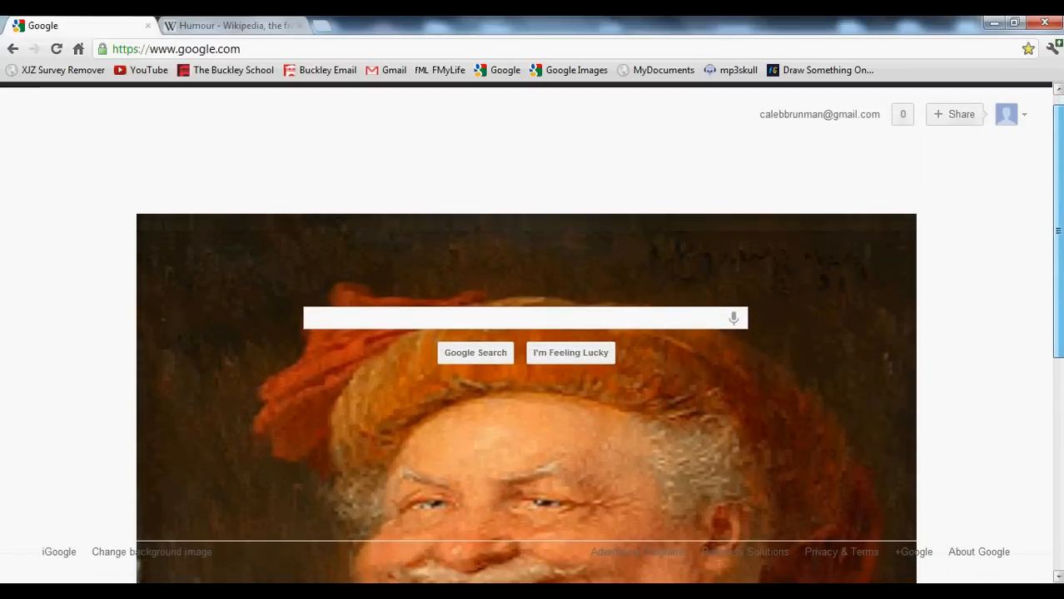
pyautogui.scroll(-3)
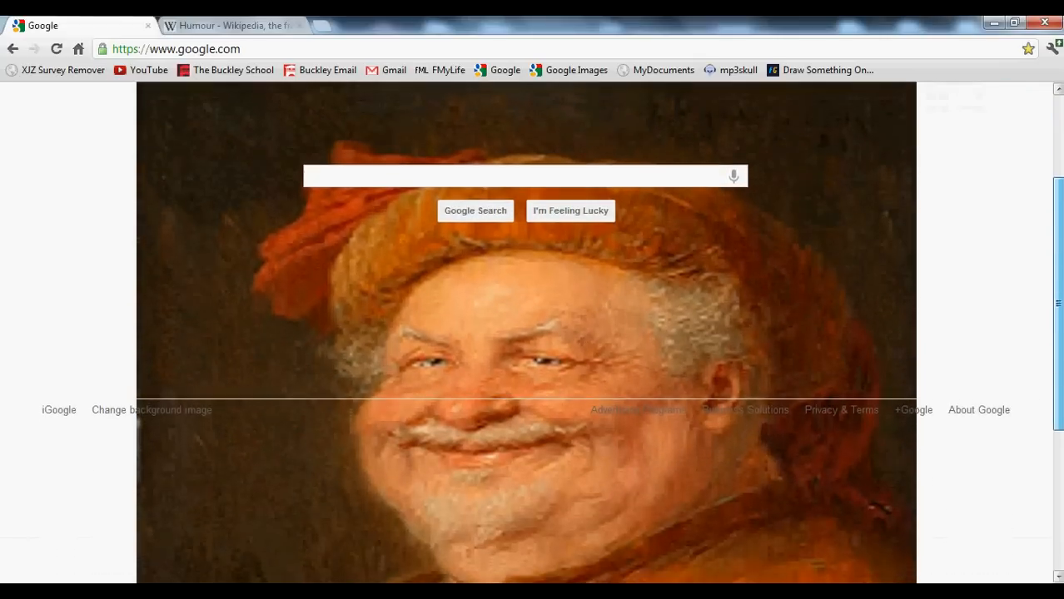
pyautogui.scroll(-3)
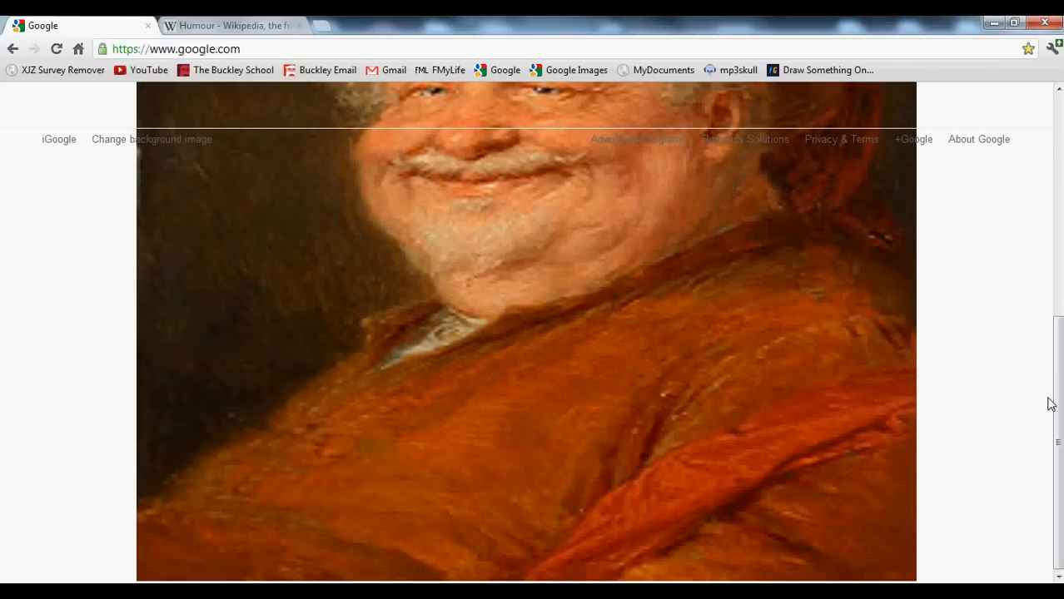
pyautogui.moveTo(1042, 398)
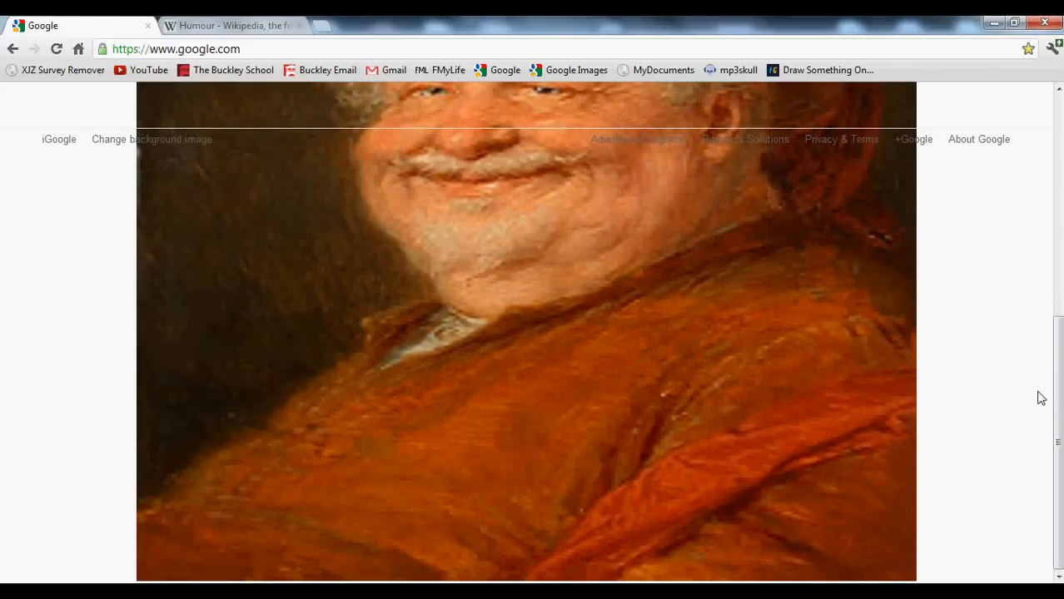